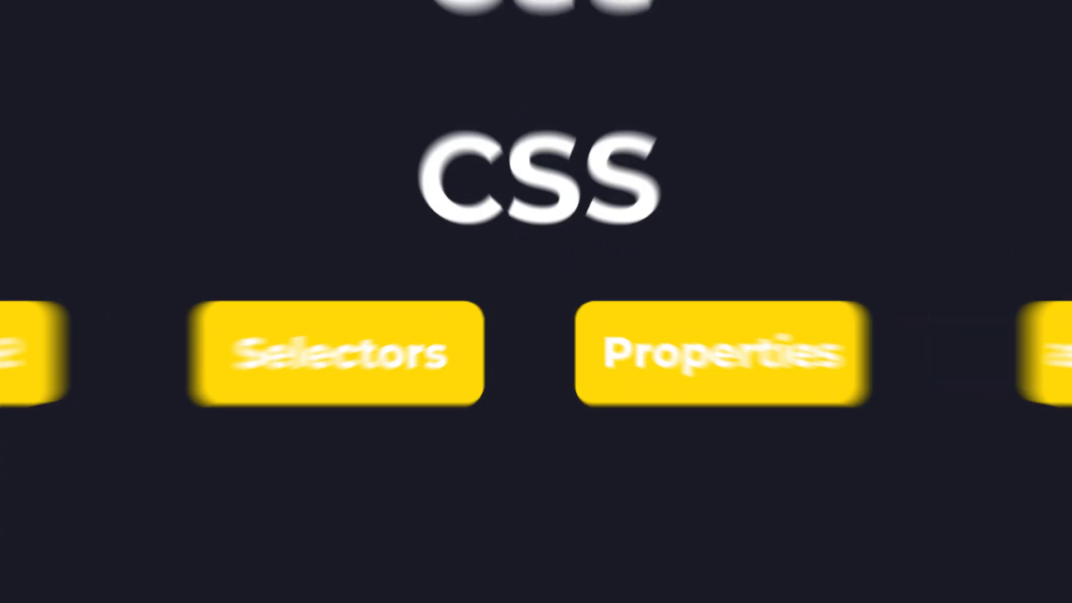
Step: Set color: green on the .color-demo paragraph in styles.css
click(714, 354)
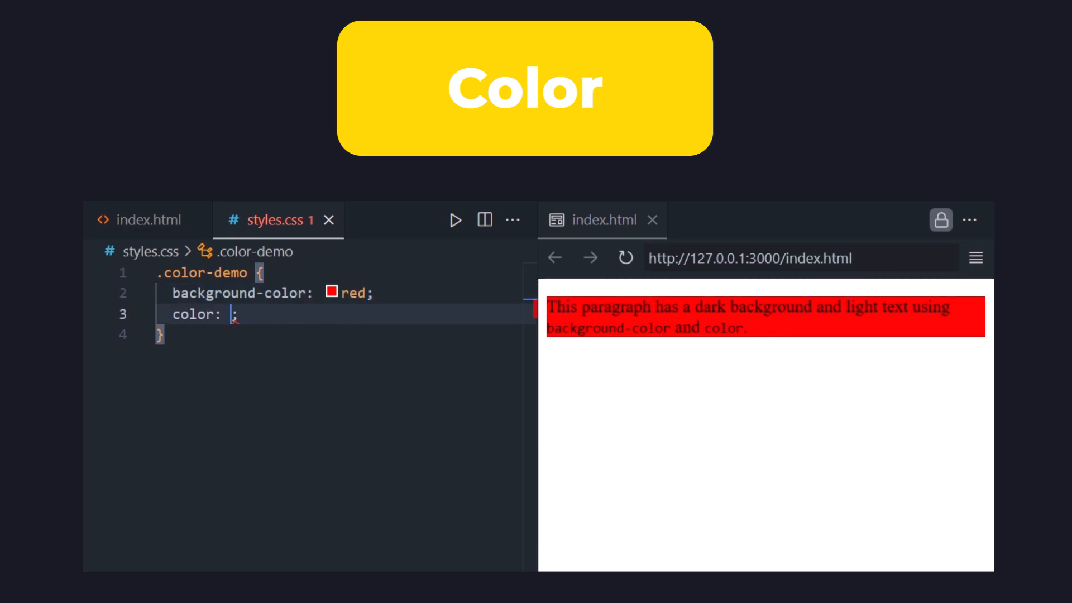
text(green)
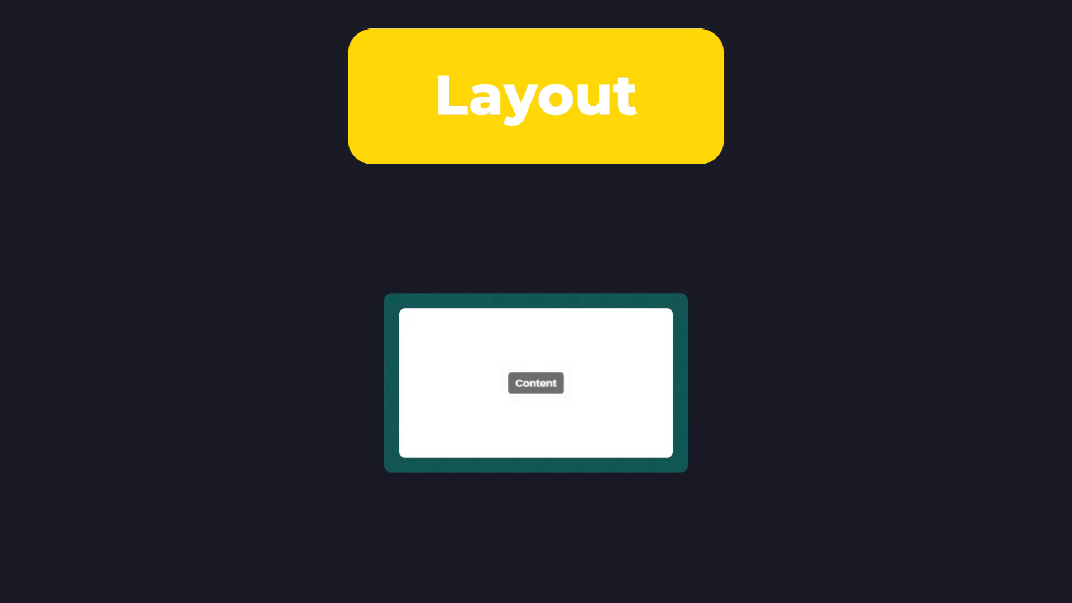
Step: Inspect the content paragraph and set element.style width to 50px, 60%, then 79%, starting a text-align rule
right_click(535, 383)
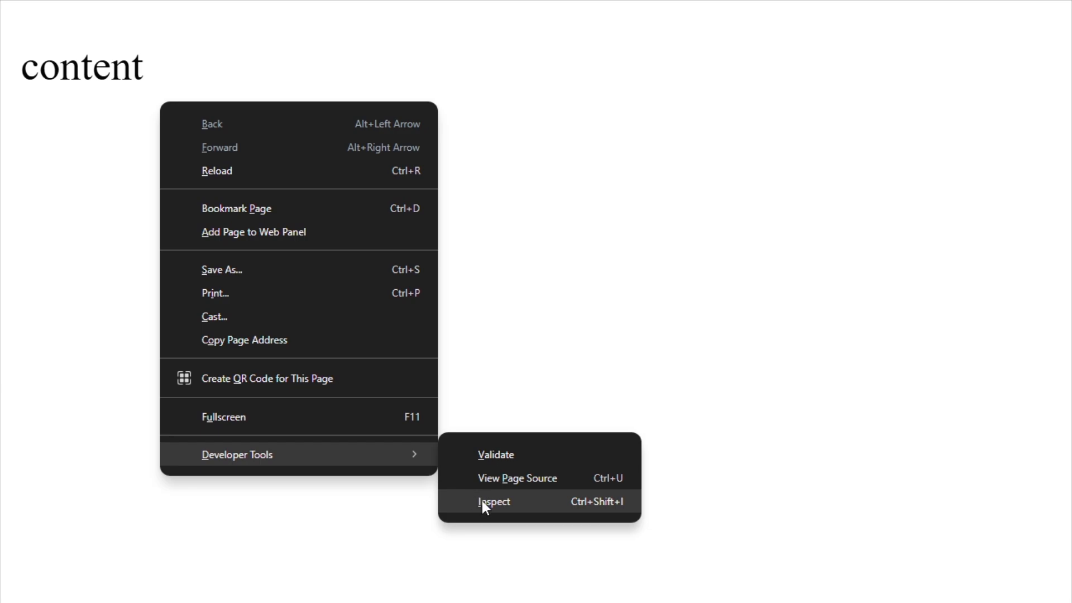
click(494, 501)
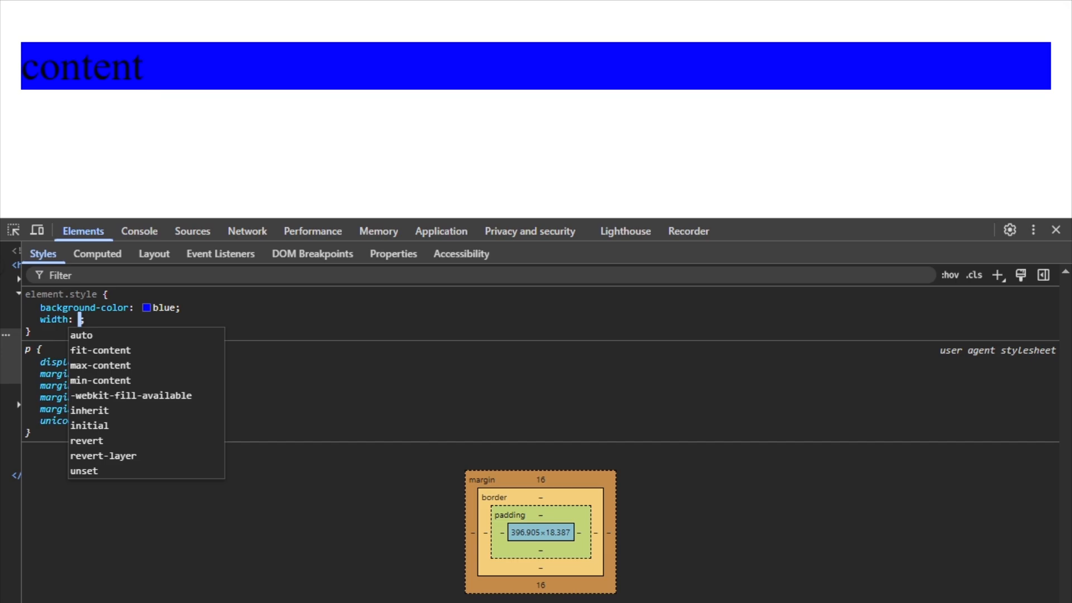
text(50px)
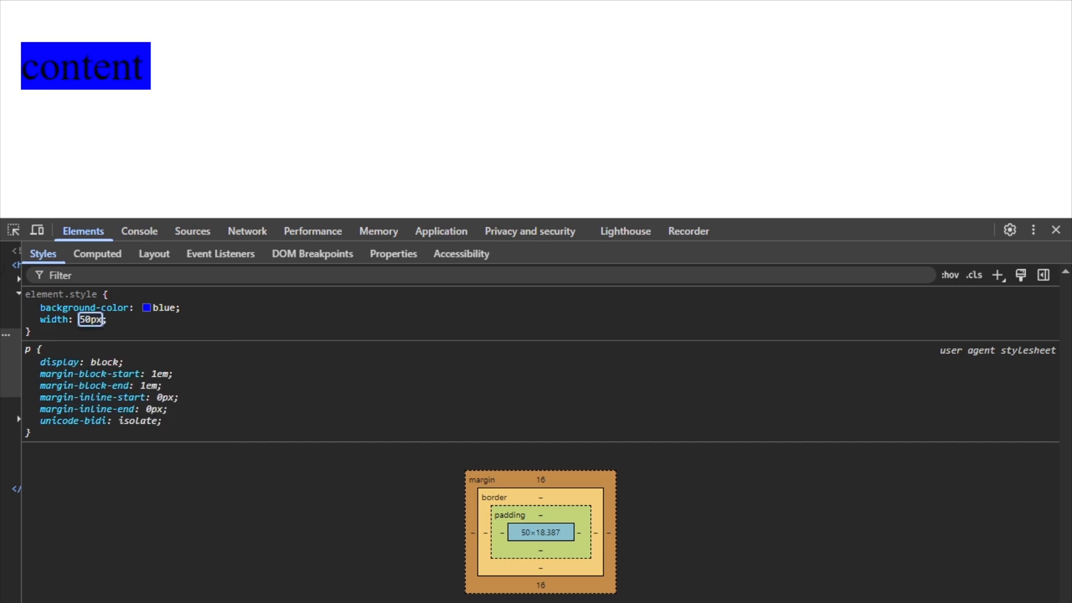
text(60%)
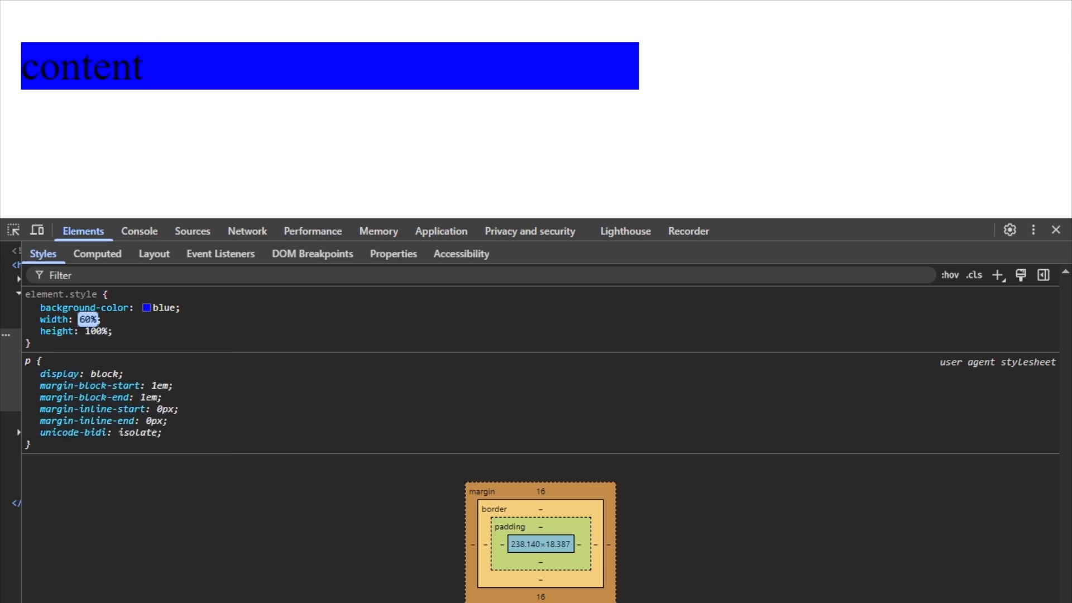
text(79%)
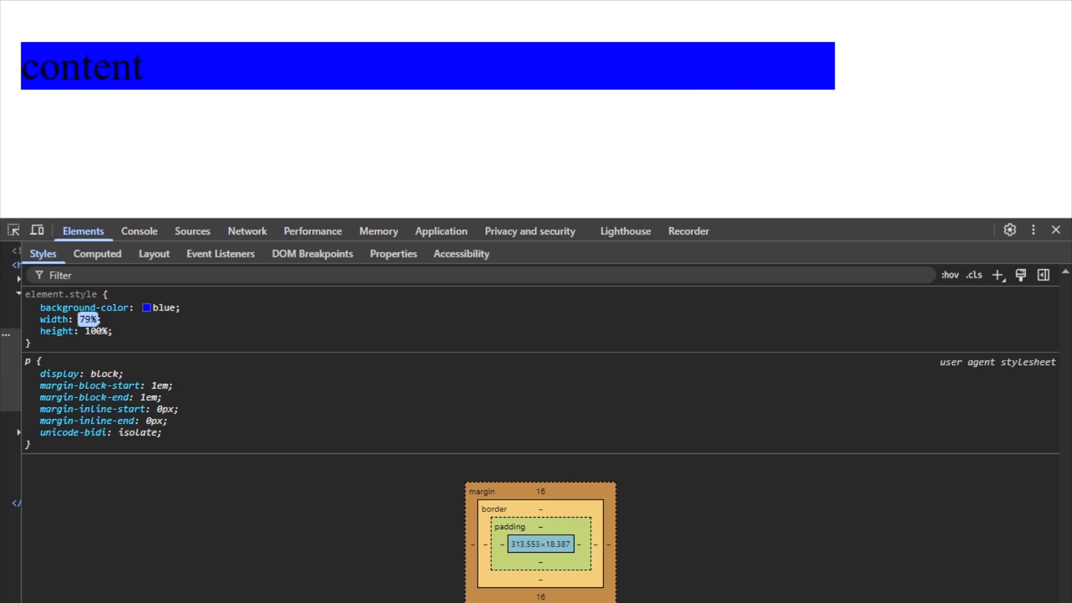
text(text-align)
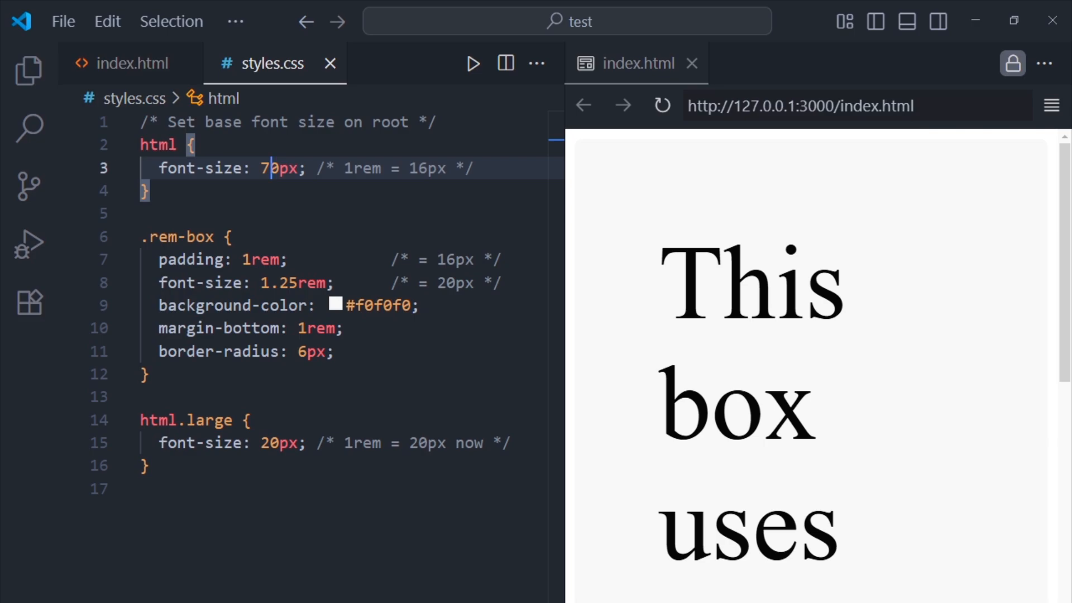
Step: Edit the html rule's font-size value so the rem-based box text rescales
text(5)
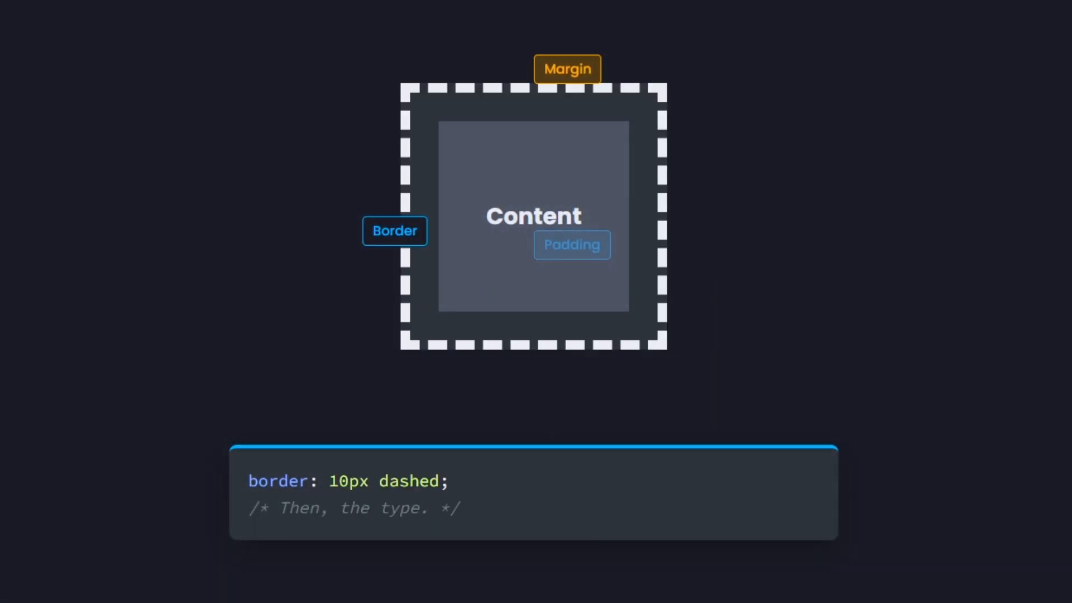
text(double)
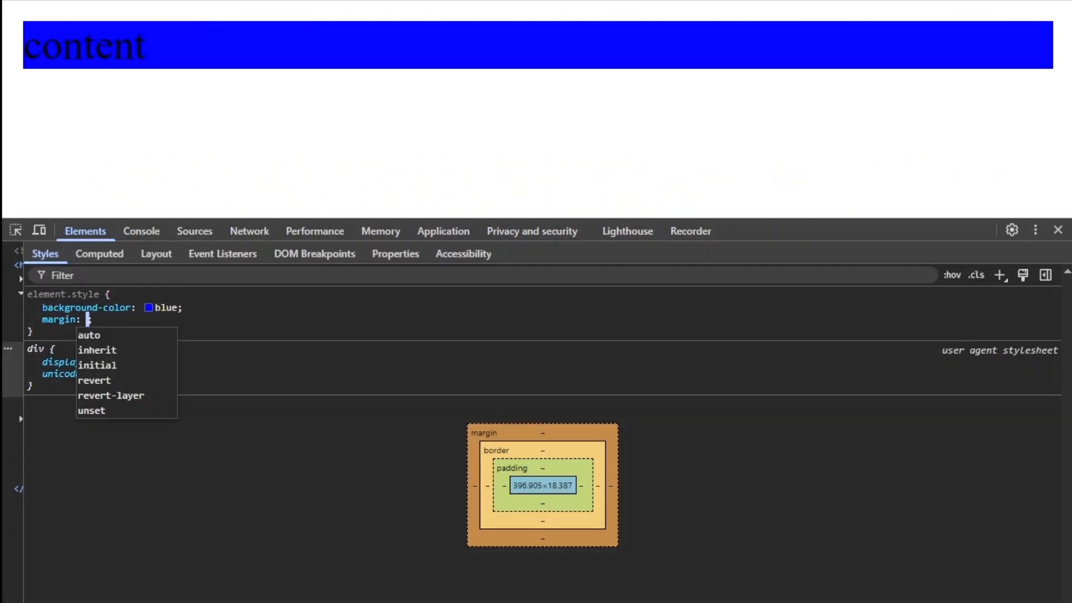
Step: Add margin: 10px to the blue div in element.style, then change it to 3px
text(10px)
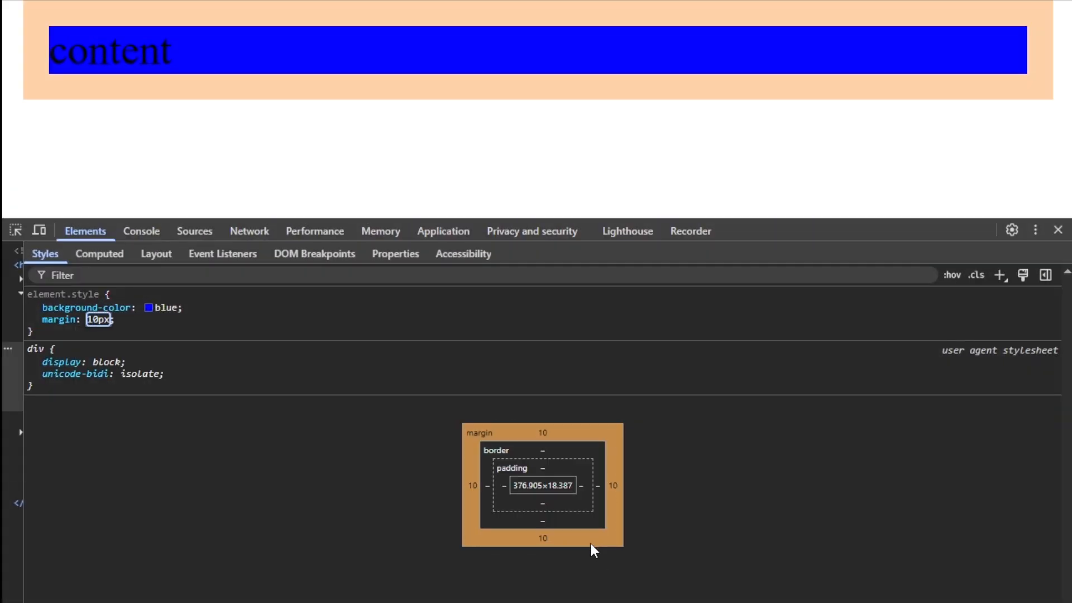
mouse_move(601, 551)
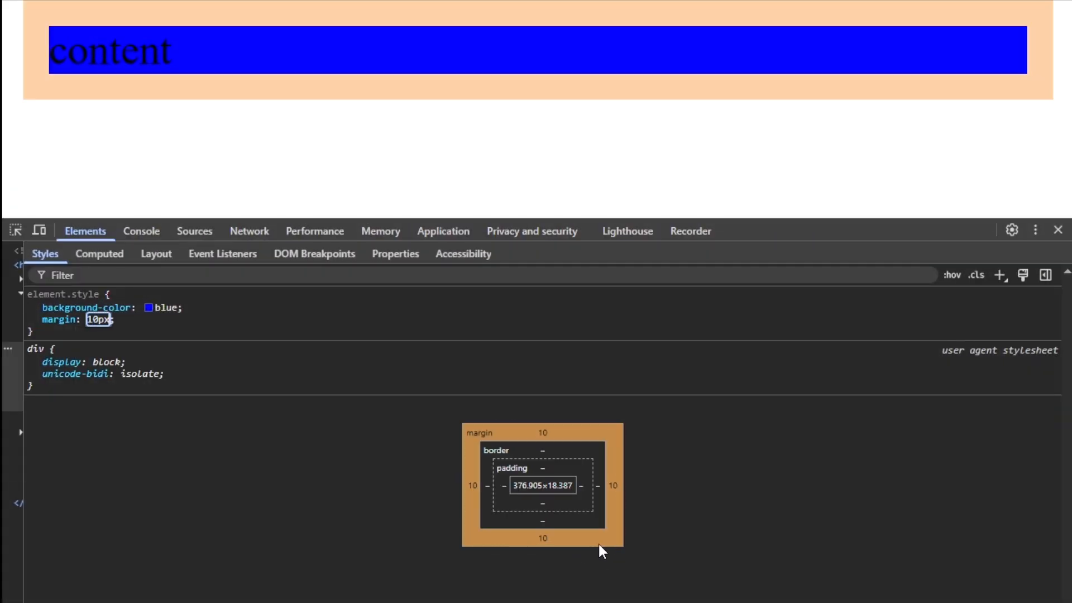
click(33, 308)
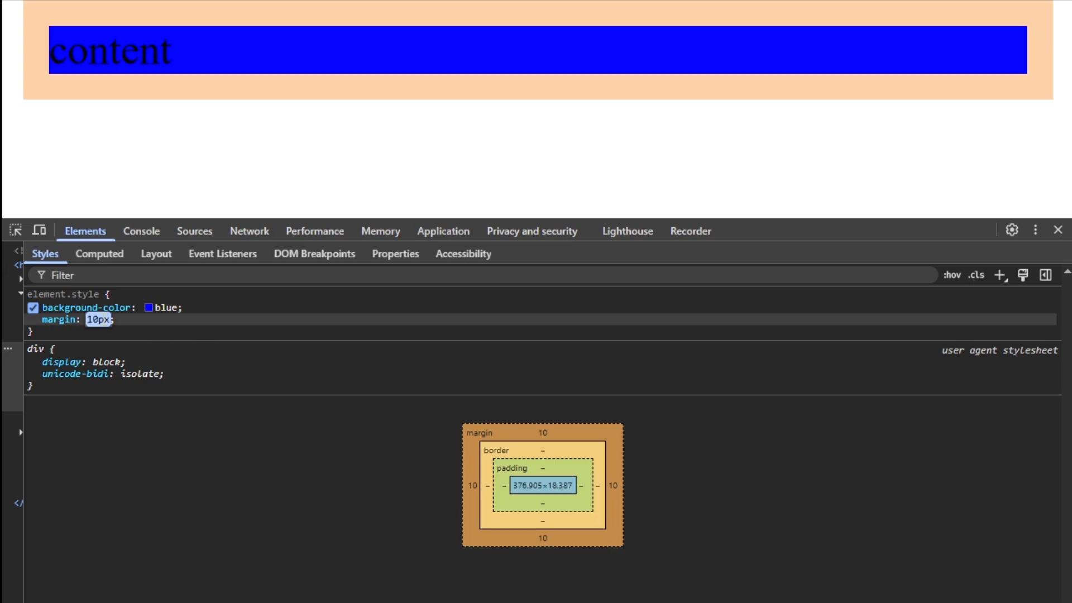
text(3px)
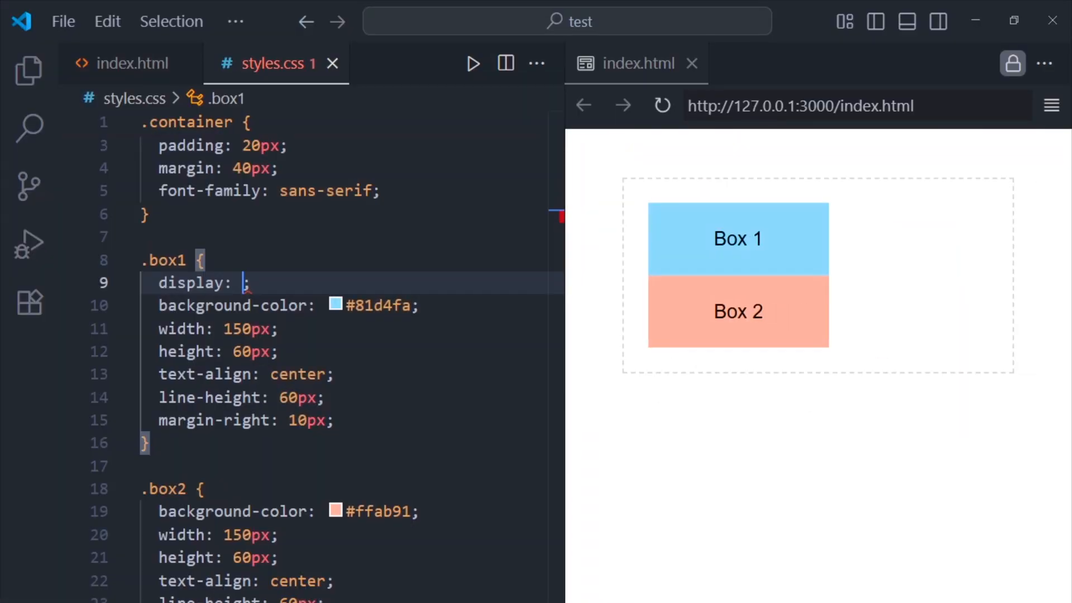
Step: Try .box1 display as inline, then block, then inline-block from autocomplete
text(inline)
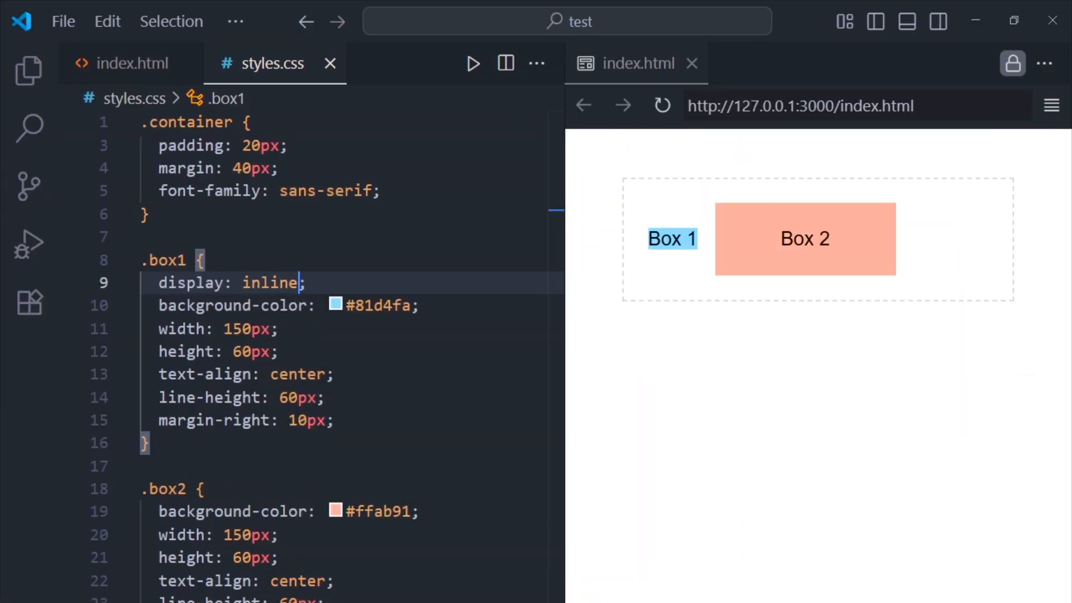
text(blokc)
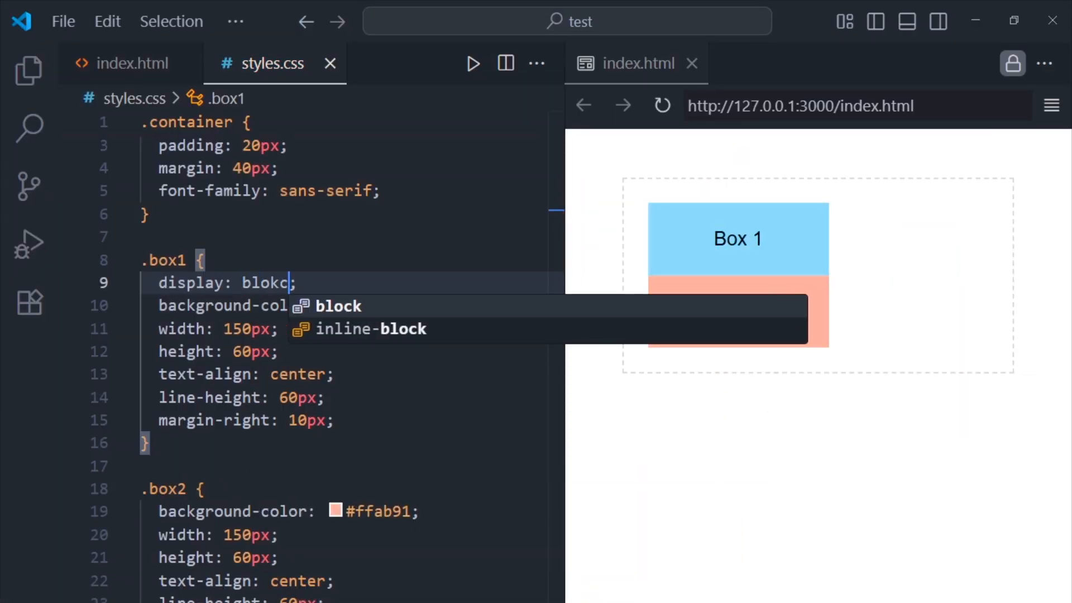
text(inlin)
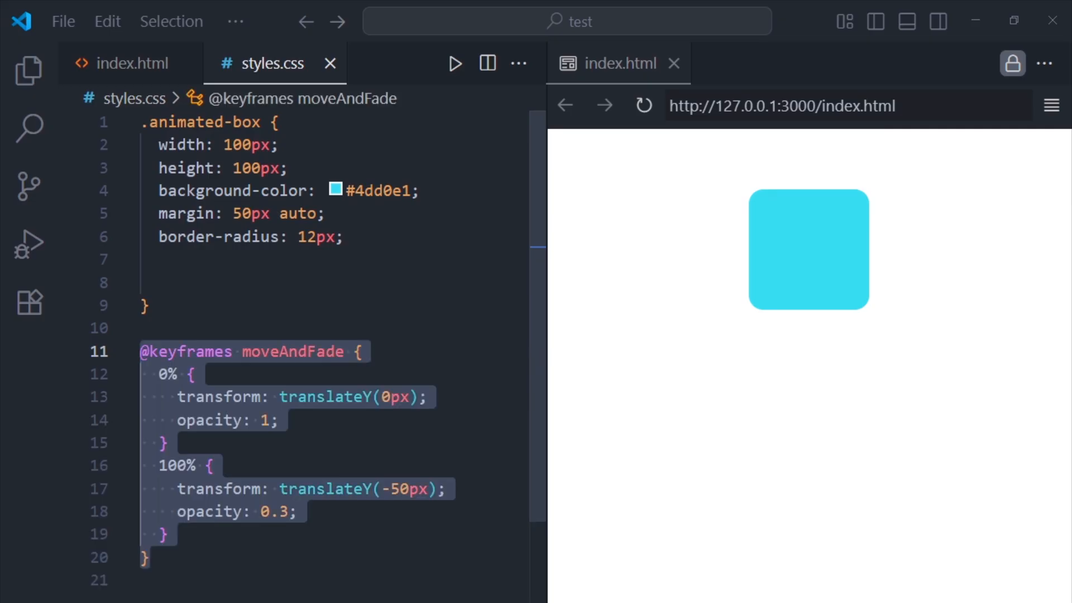
Step: Add animation: moveAndFade 2s ease-in-out infinite alternate; give button:hover transition: 1s ease and transform: rotate(180deg)
text(animation: moveAndFade 2s ease-in-out infinite alternate;)
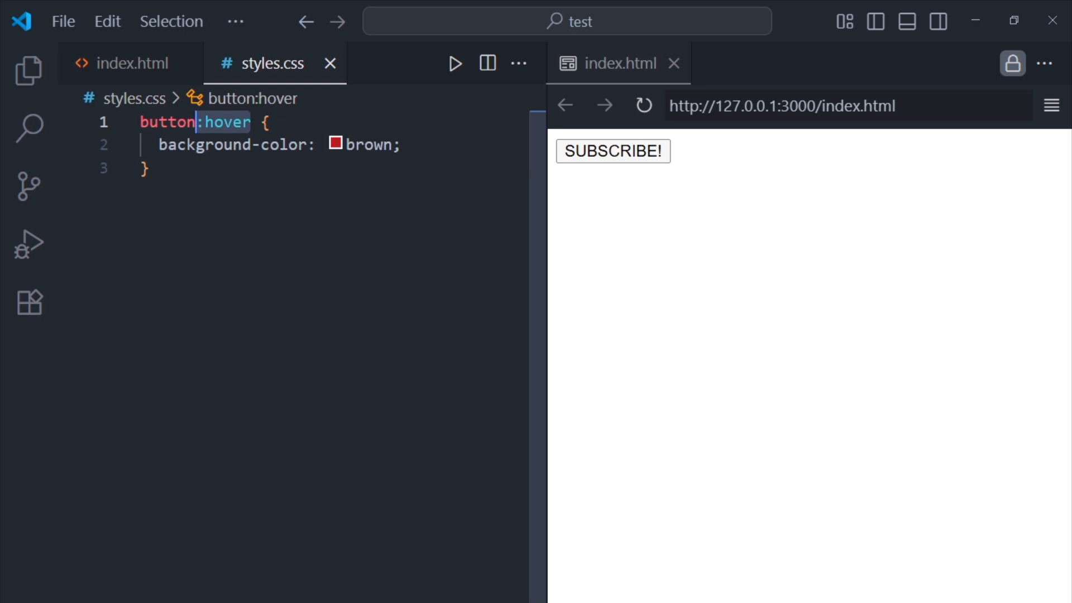
mouse_move(612, 151)
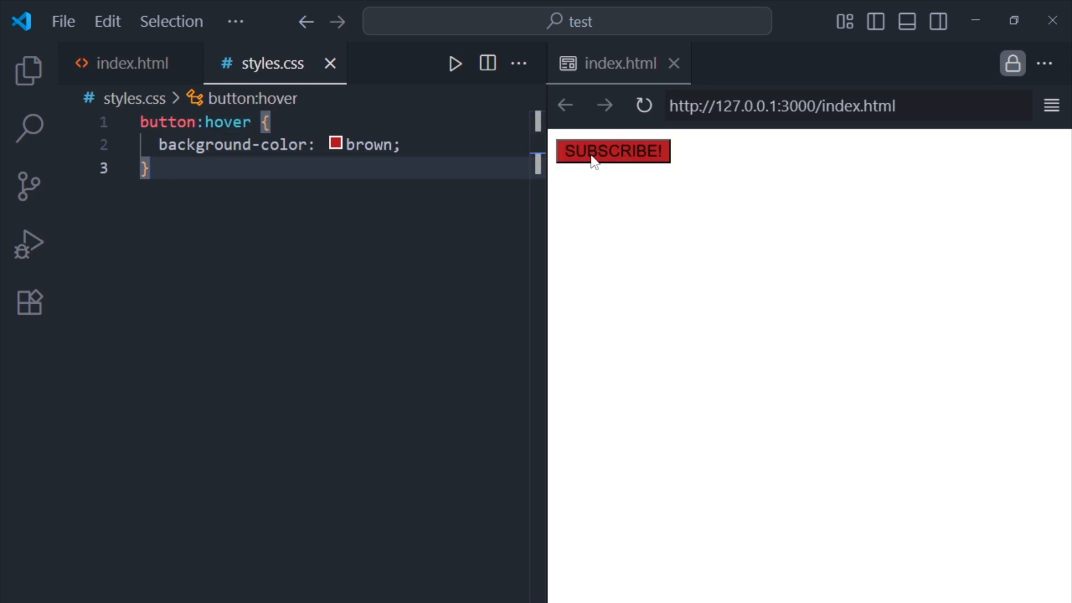
text(transition: 1s ease;)
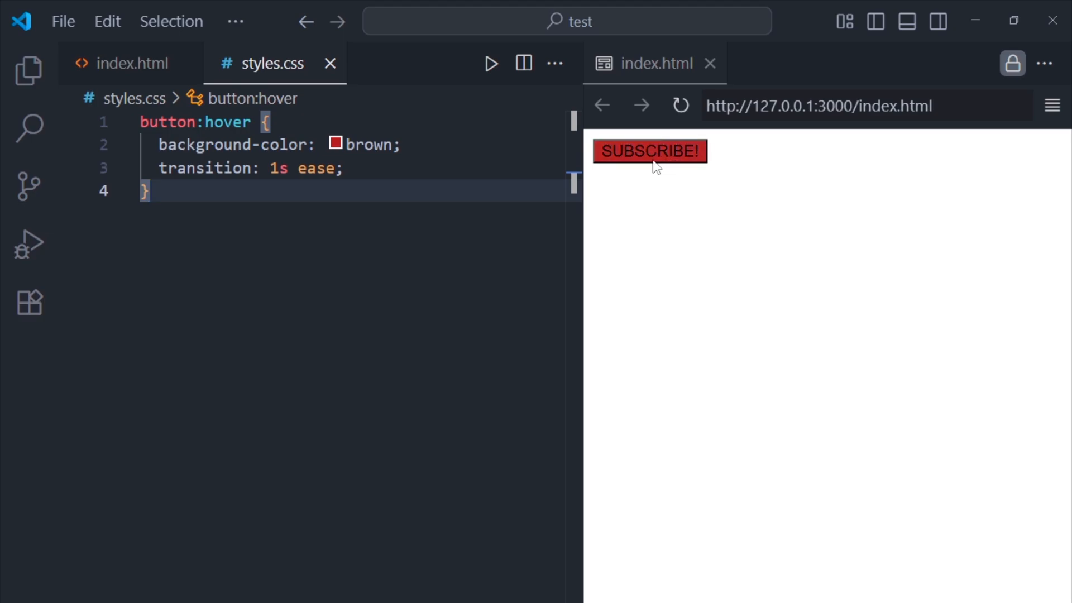
mouse_move(656, 169)
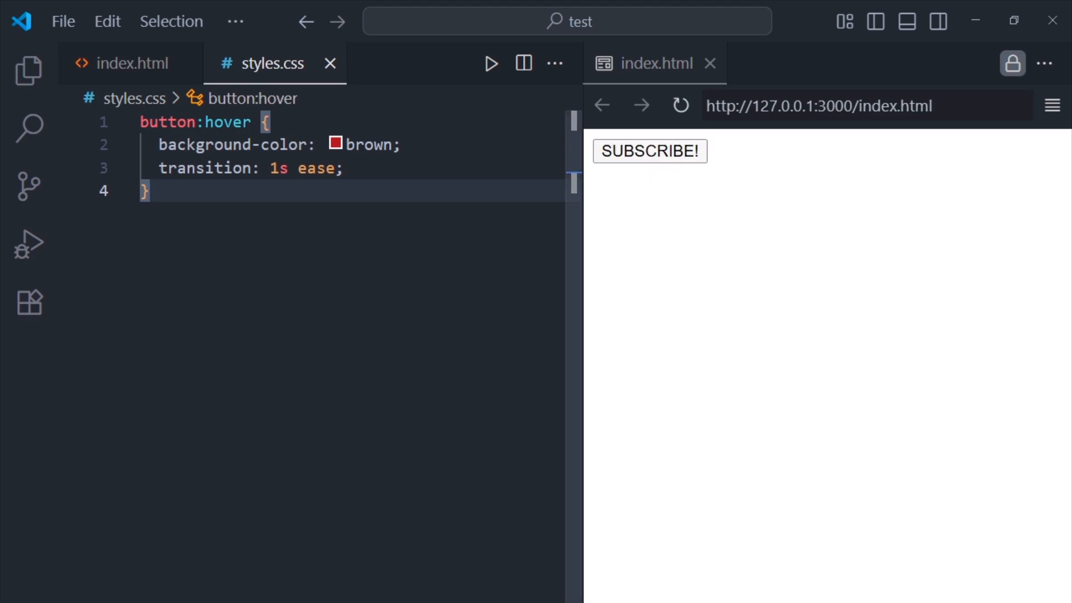
text(transform: rotate();)
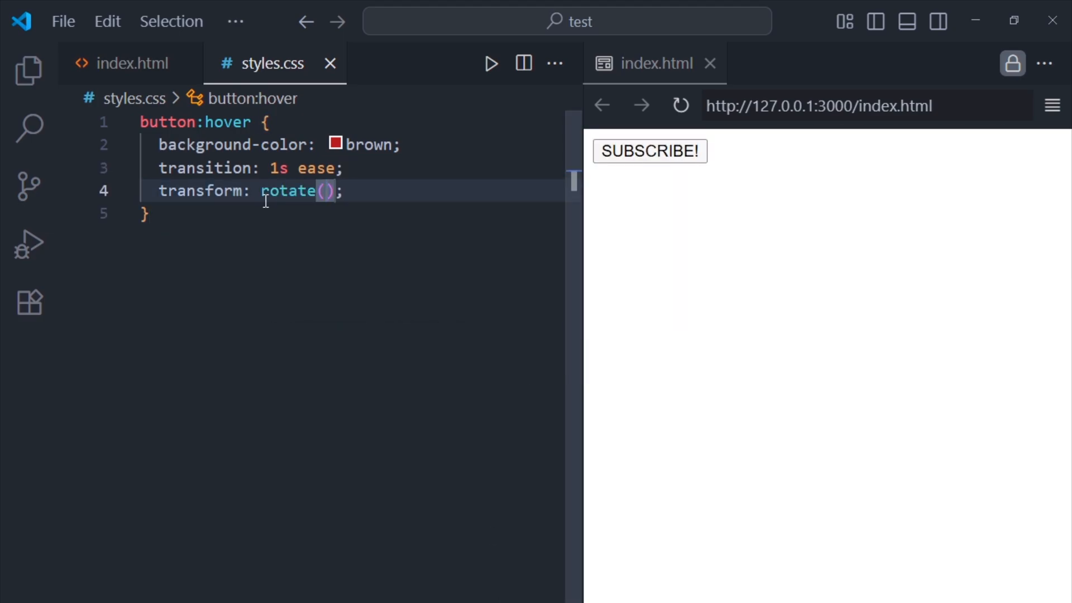
text(180deg)
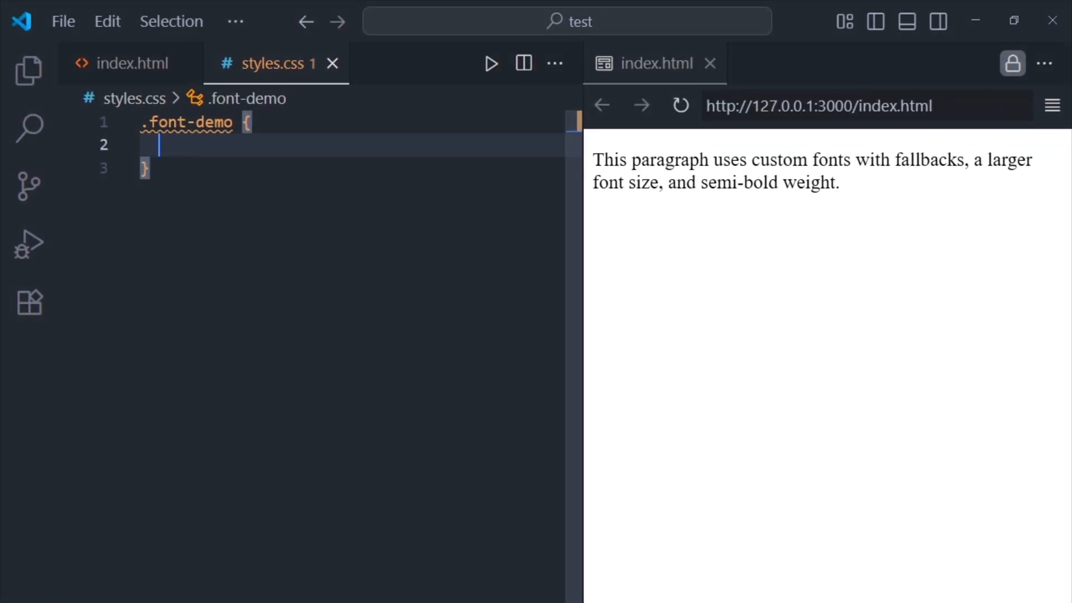
Step: Set .font-demo font-family "Segoe UI", Tahoma, Geneva, Verdana, sans-serif with font-size 20px and font-weight 600
text(font-family: "Segoe UI";)
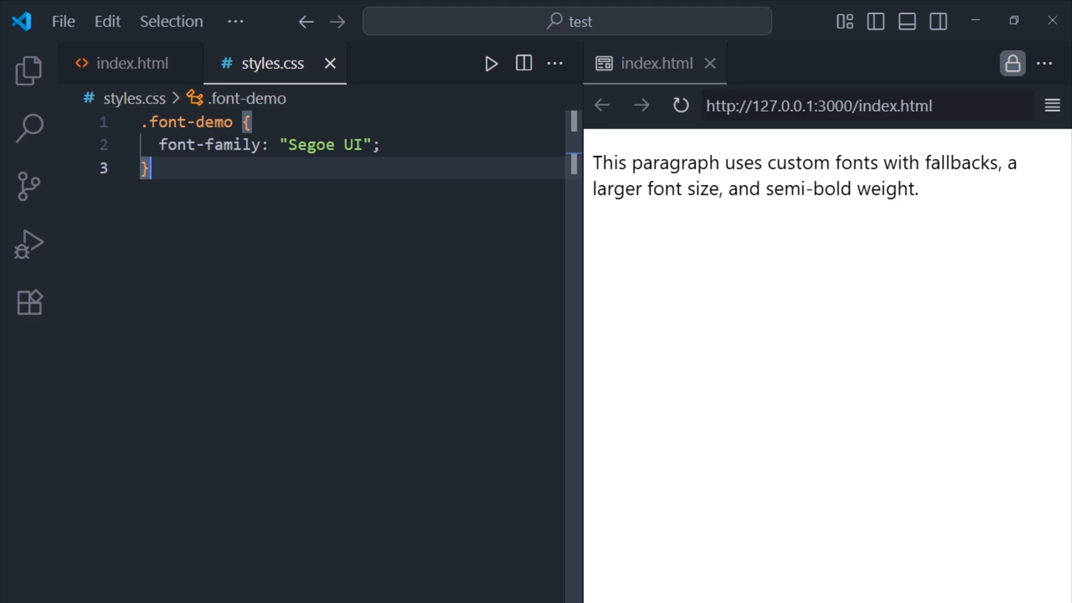
text(font-size: 20px;)
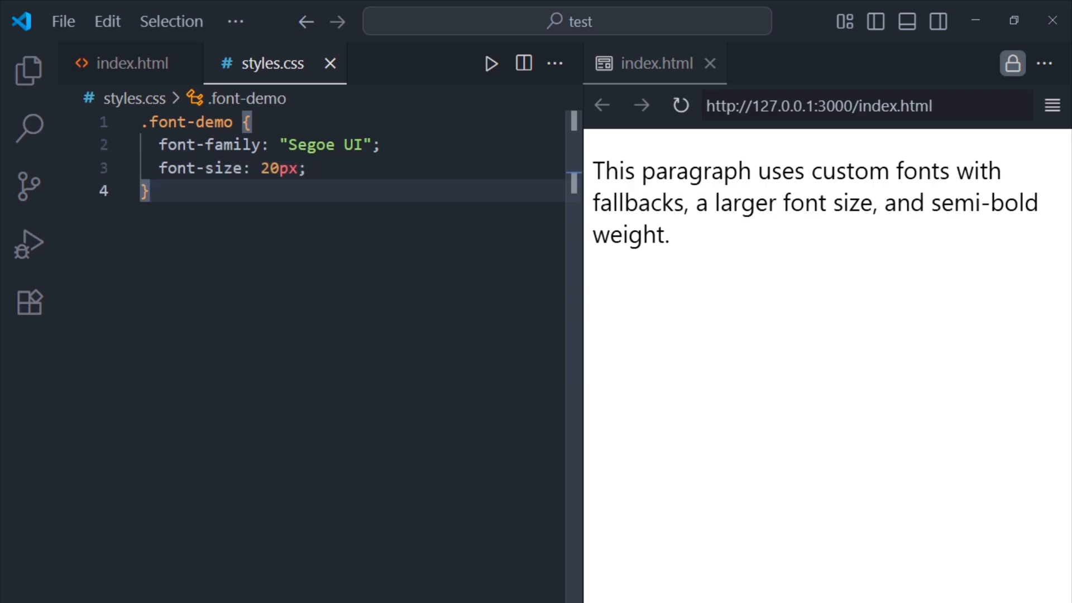
text(font-weight: 600;)
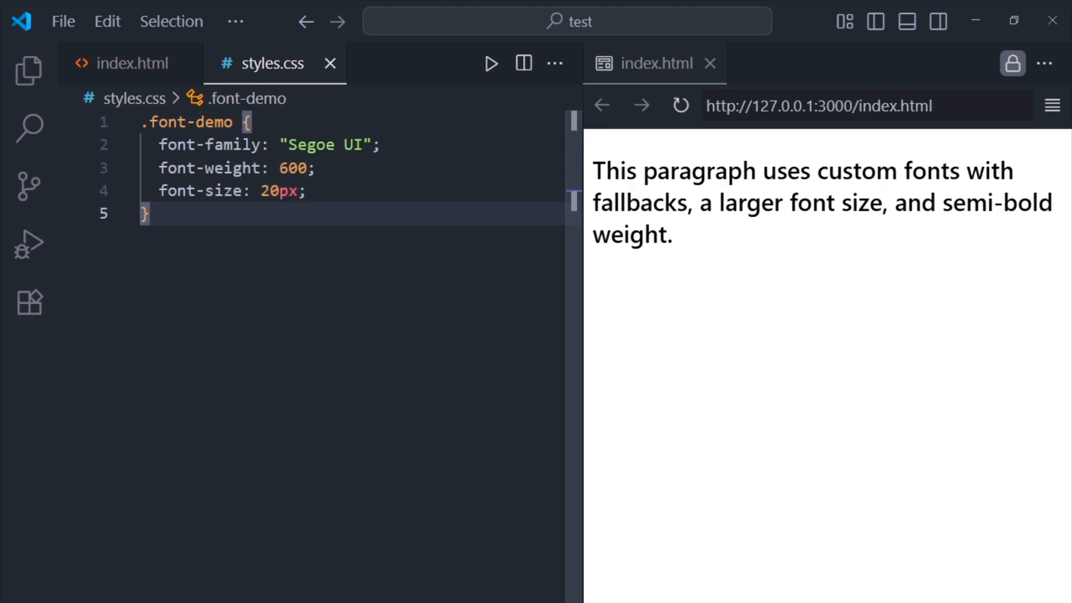
text(, Tahoma, Geneva, Verdana, sans-serif)
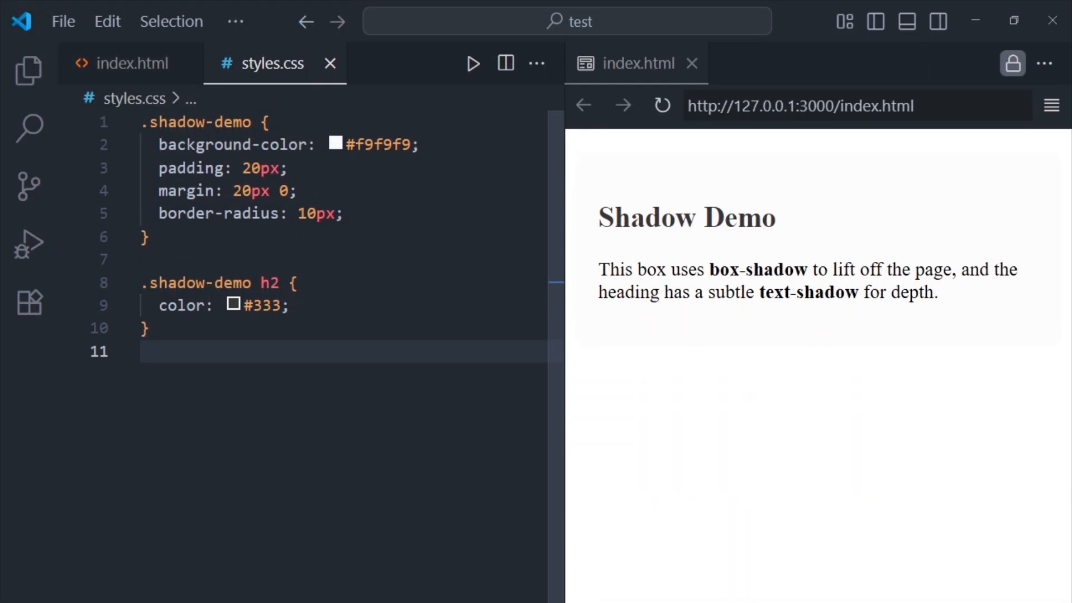
Step: Add box-shadow: 0 4px 12px rgba(0, 0, 0, 0.15) to .shadow-demo
text(box-shadow: 0 4px 12px rgba(0, 0, 0, 0.15);)
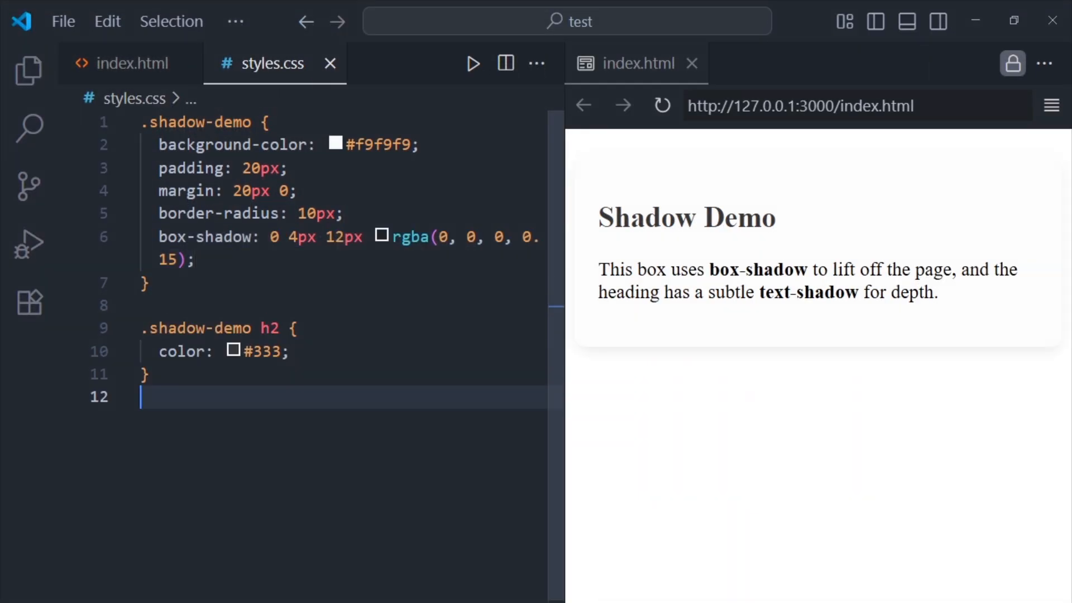